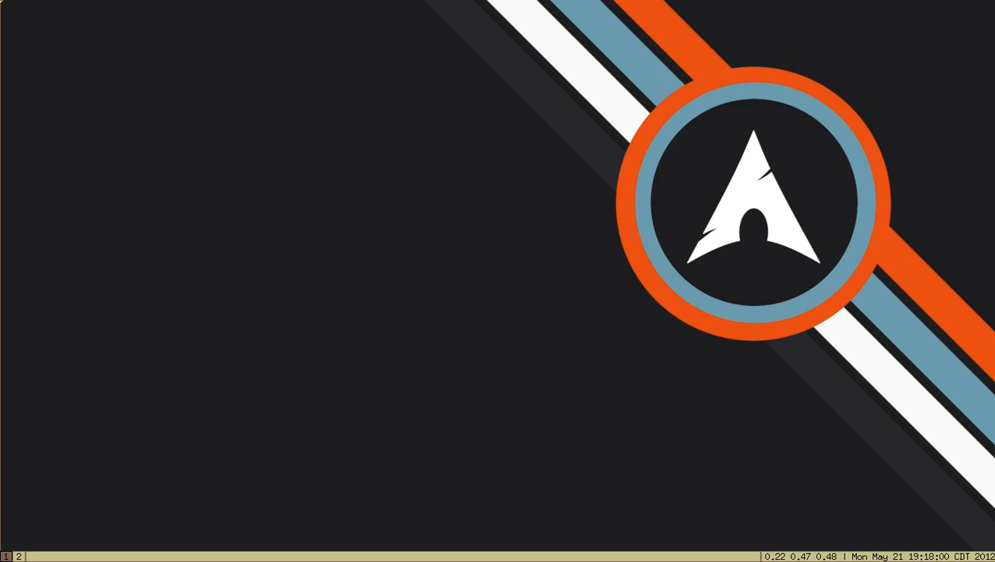
mouse_move(134, 132)
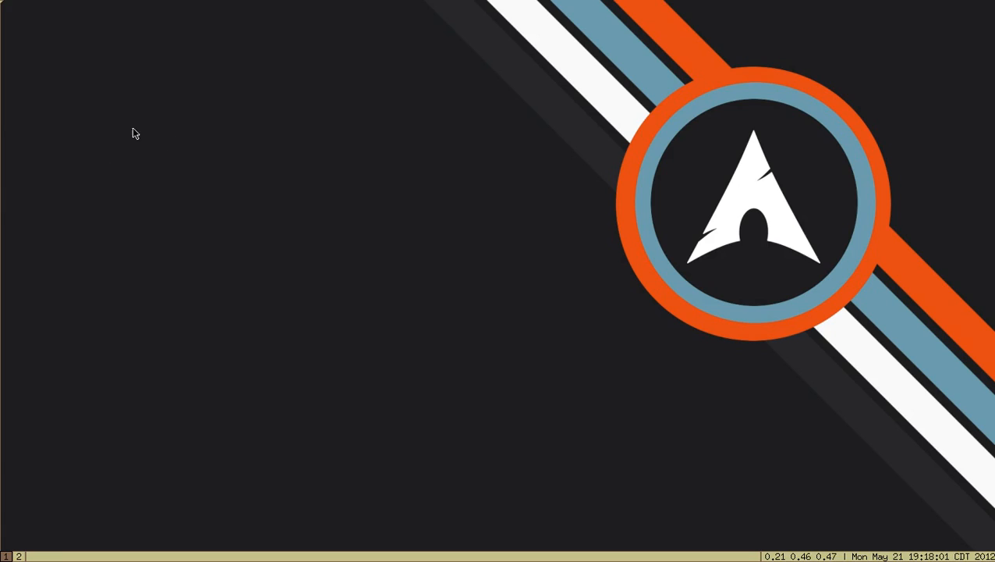
mouse_move(331, 190)
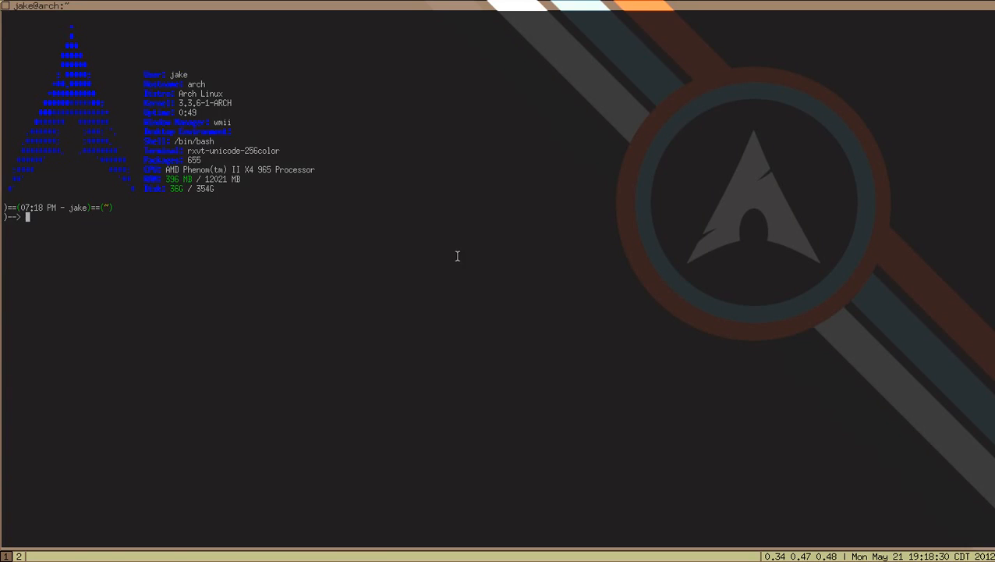
mouse_move(367, 258)
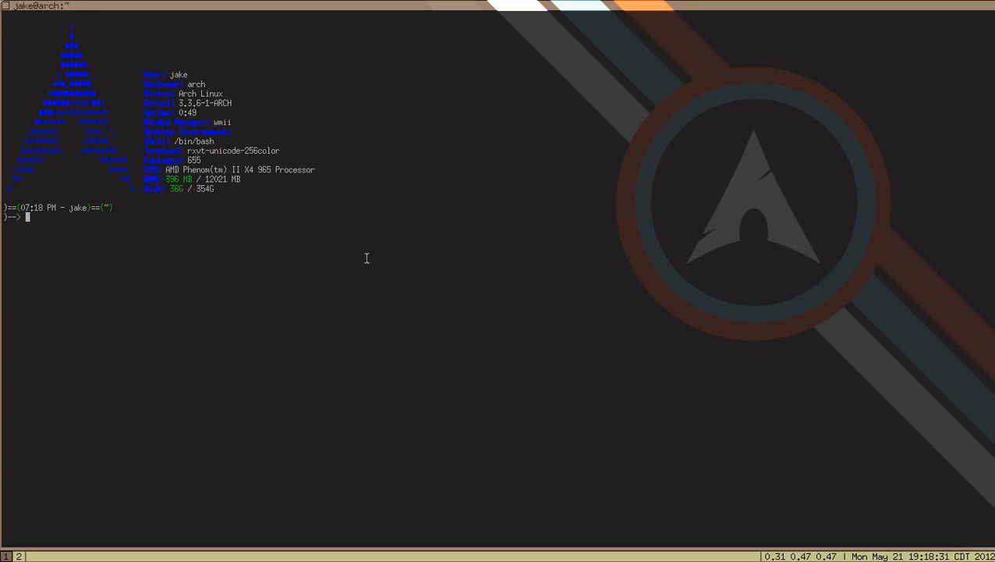
mouse_move(378, 257)
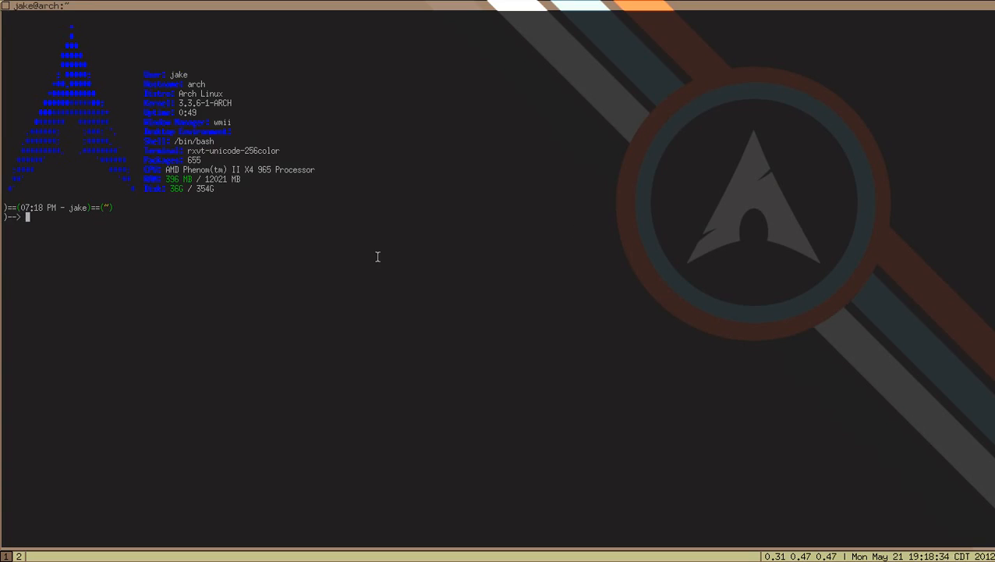
mouse_move(589, 326)
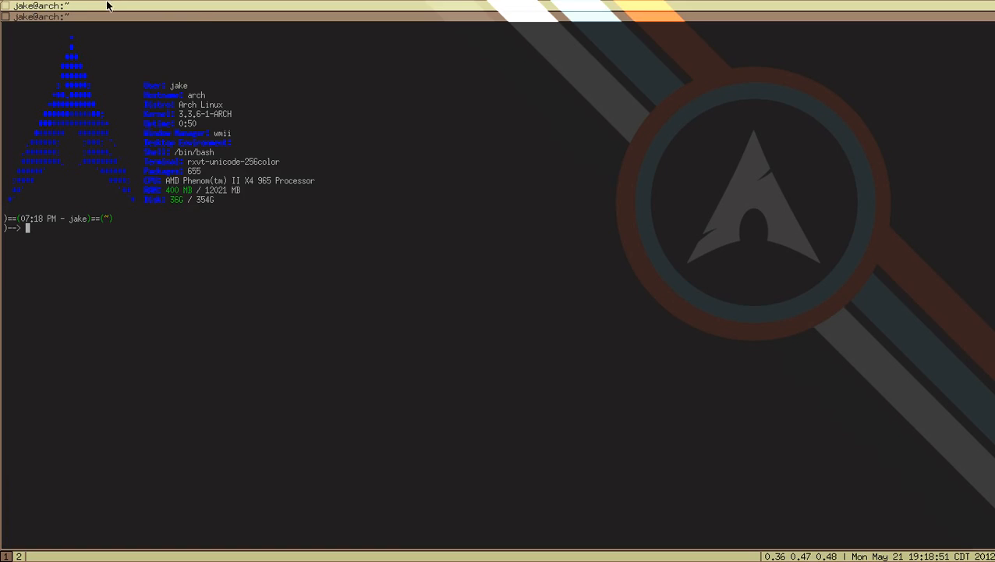
mouse_move(205, 310)
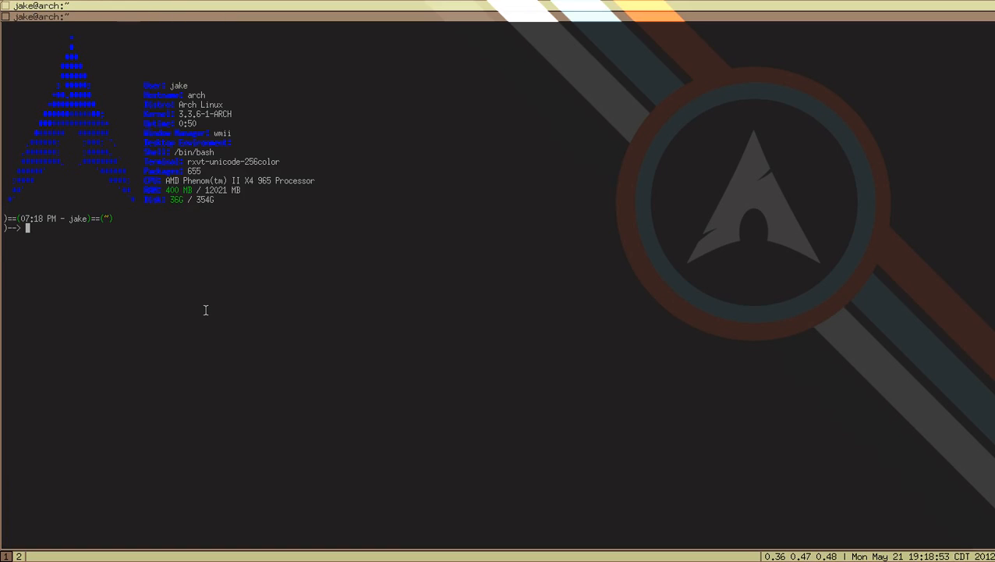
Open another terminal and enter the ls command to list the home folder.
key("Return")
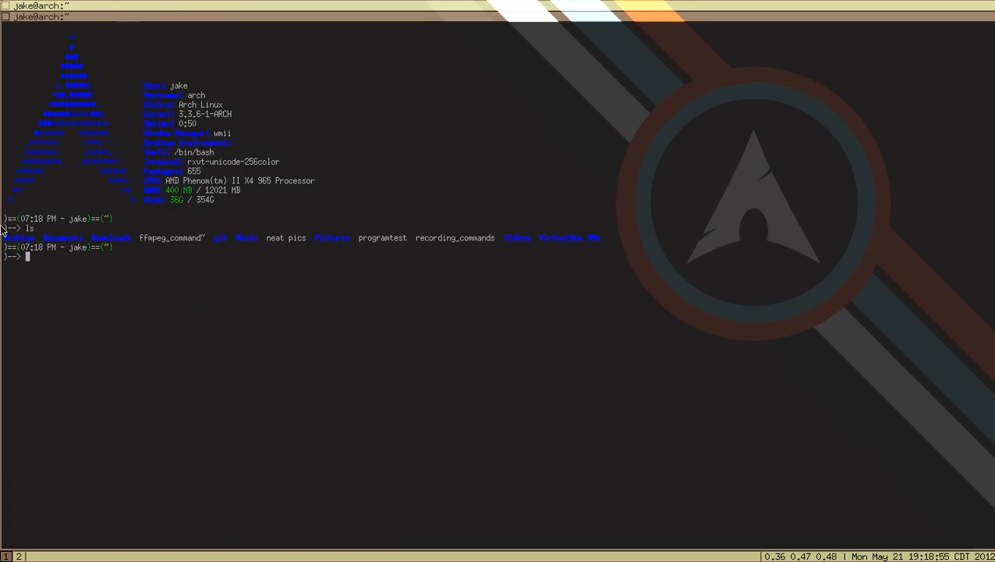
mouse_move(70, 10)
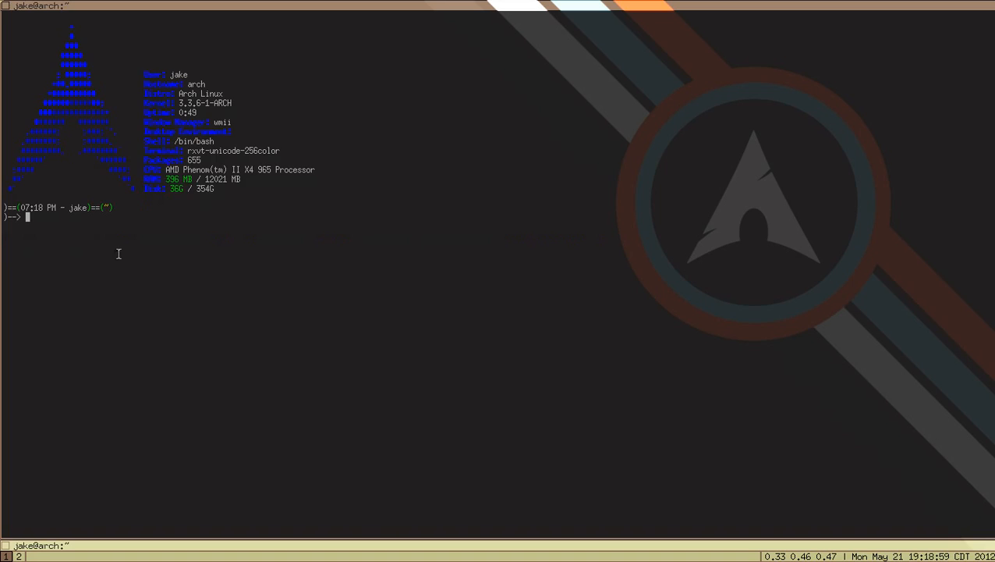
mouse_move(146, 550)
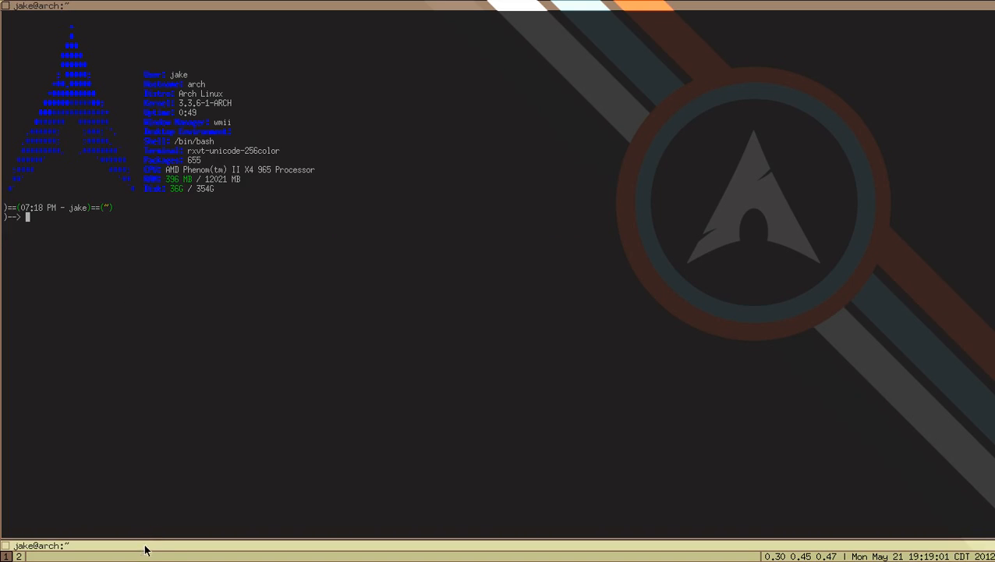
type("ls")
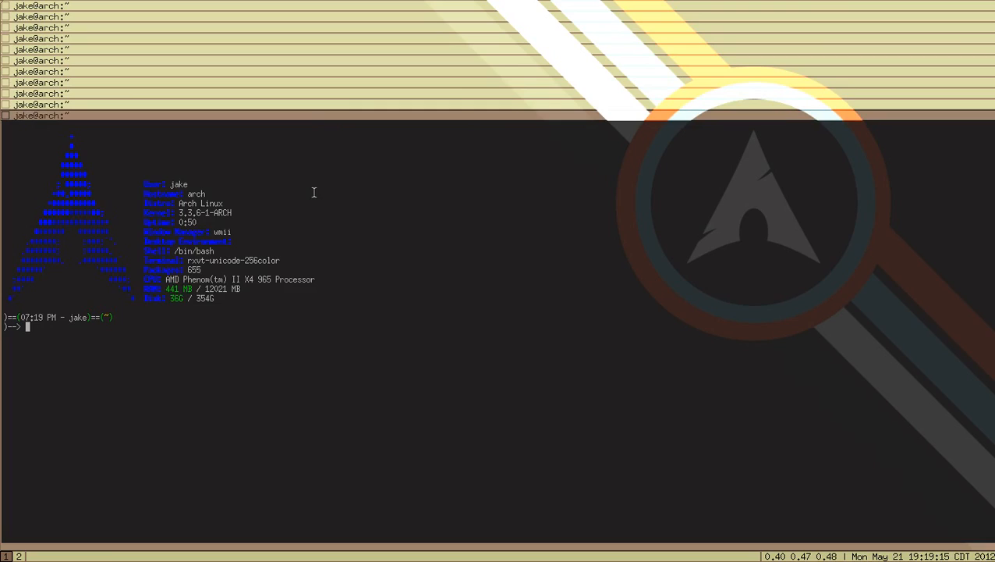
mouse_move(111, 101)
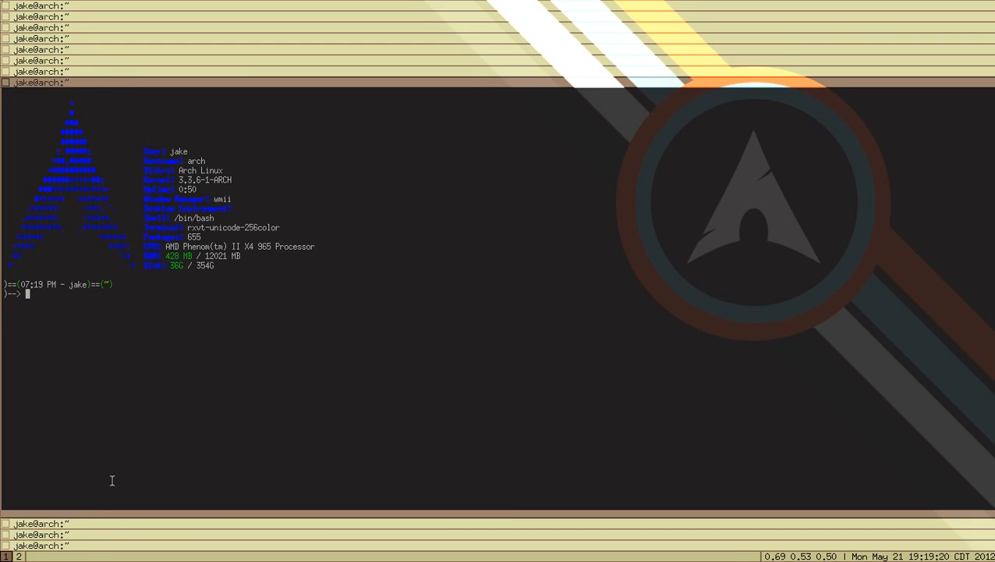
mouse_move(711, 331)
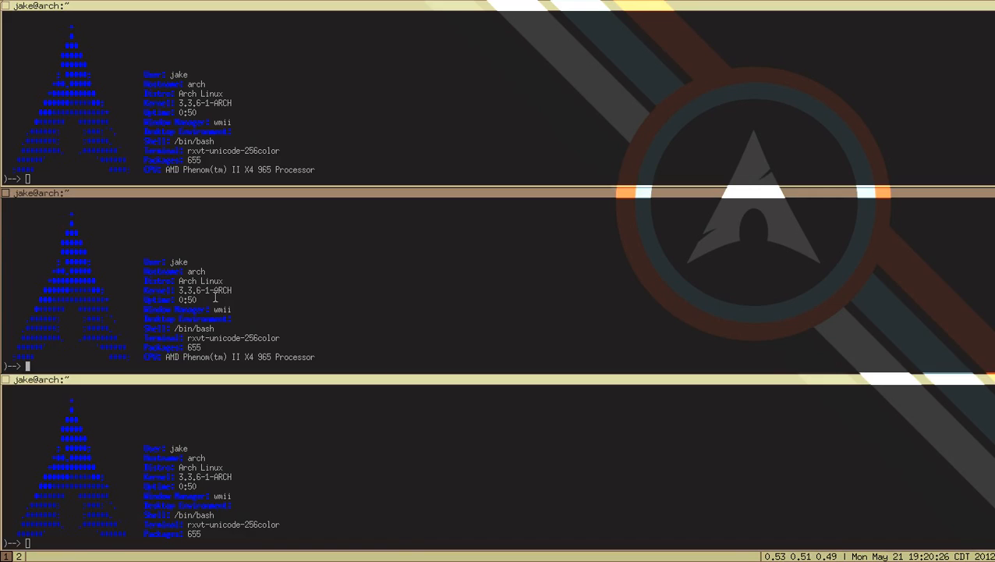
mouse_move(303, 295)
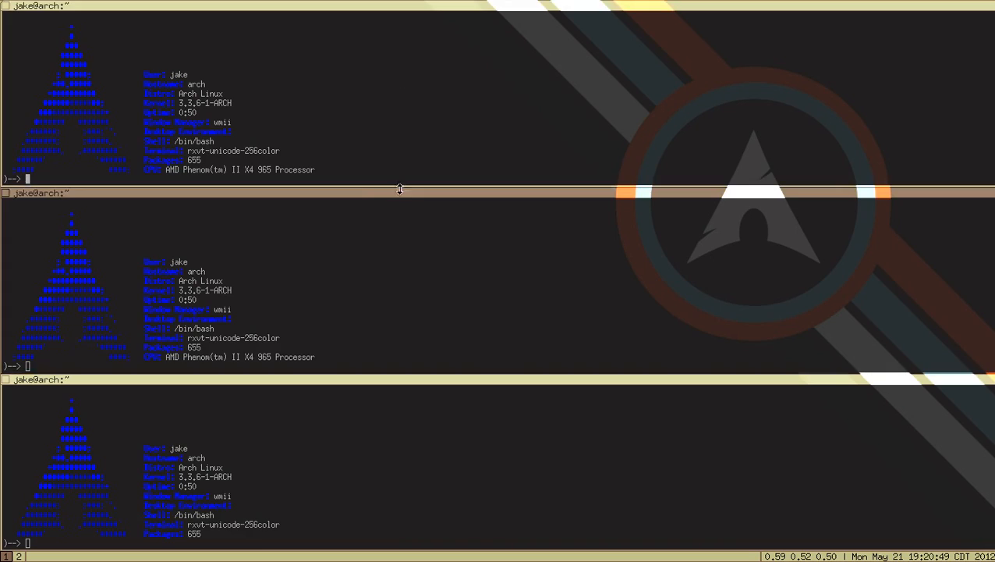
mouse_move(258, 214)
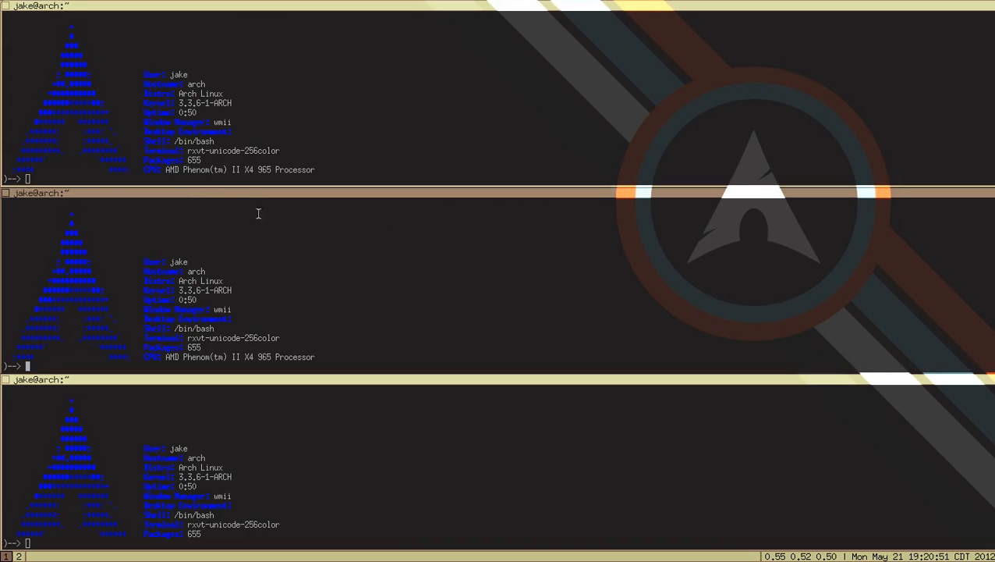
mouse_move(273, 226)
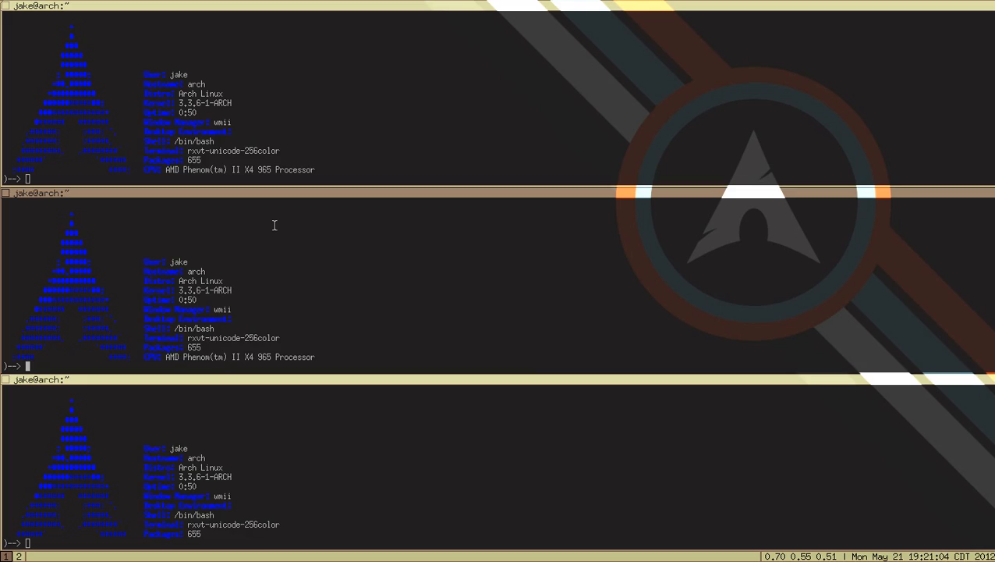
mouse_move(379, 277)
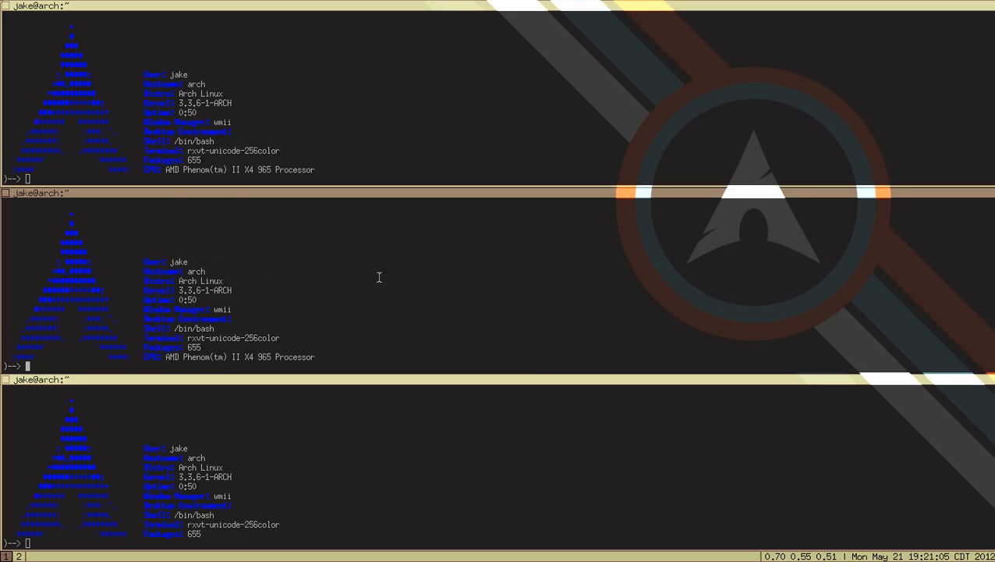
mouse_move(287, 277)
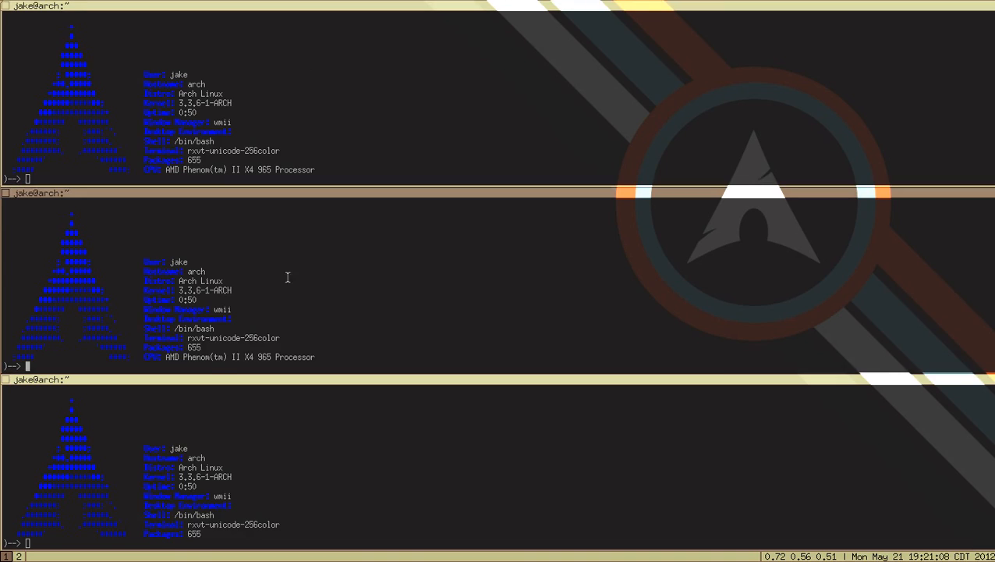
mouse_move(339, 266)
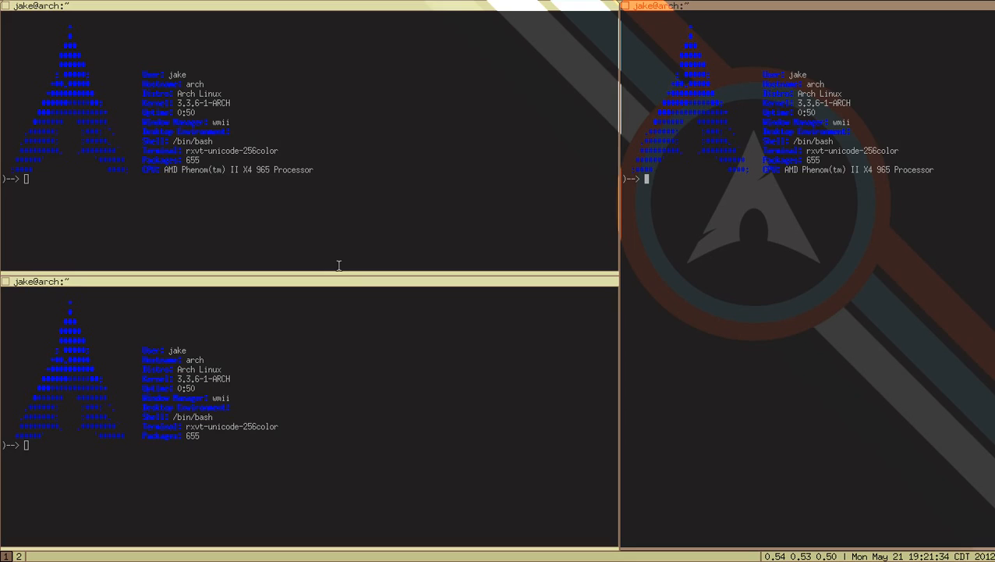
mouse_move(779, 296)
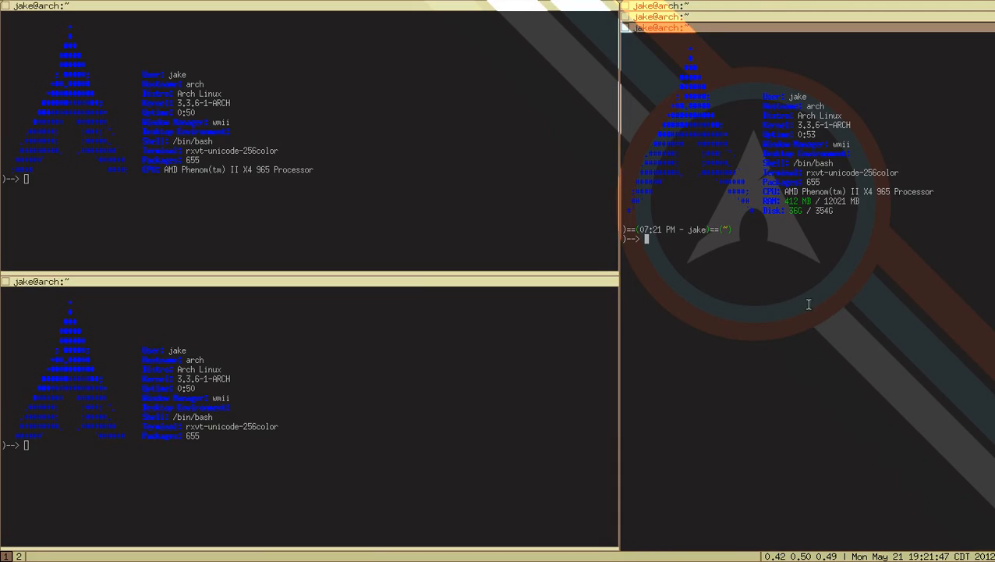
mouse_move(805, 306)
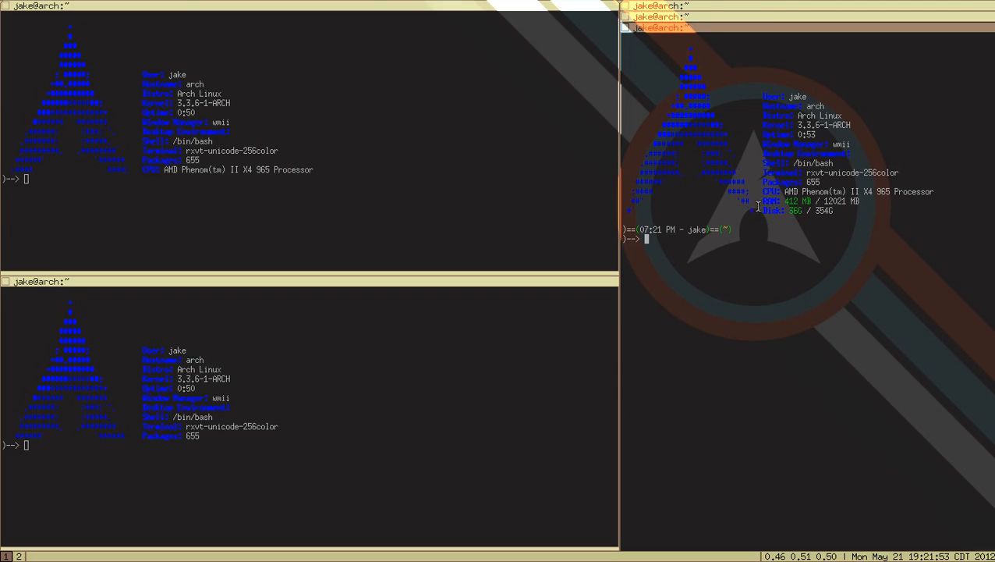
mouse_move(842, 247)
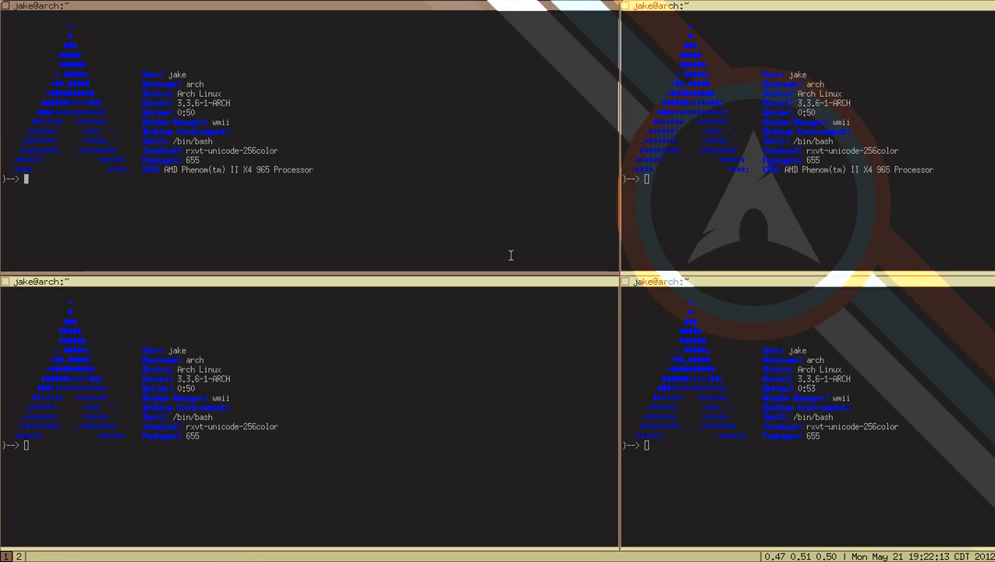
mouse_move(367, 219)
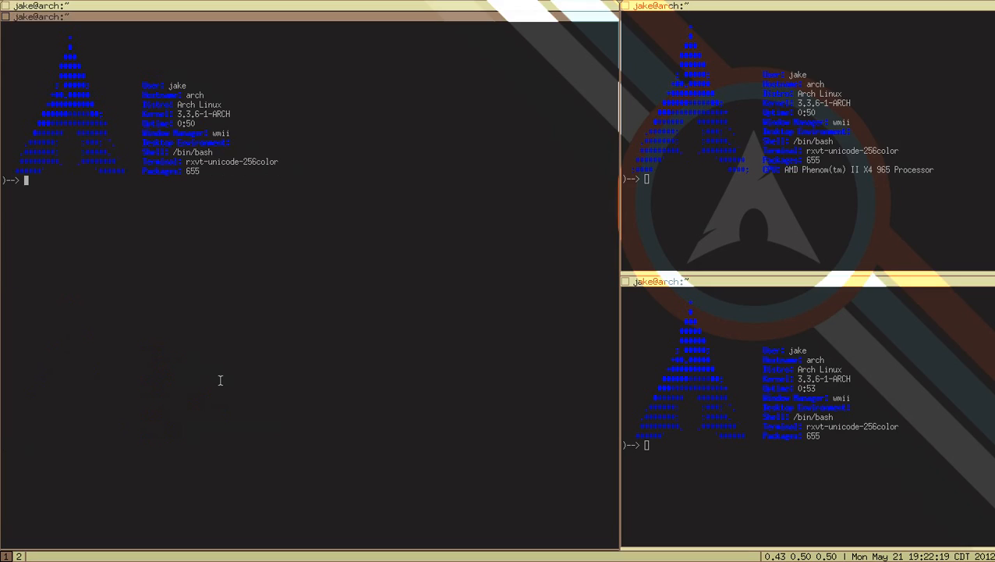
mouse_move(232, 352)
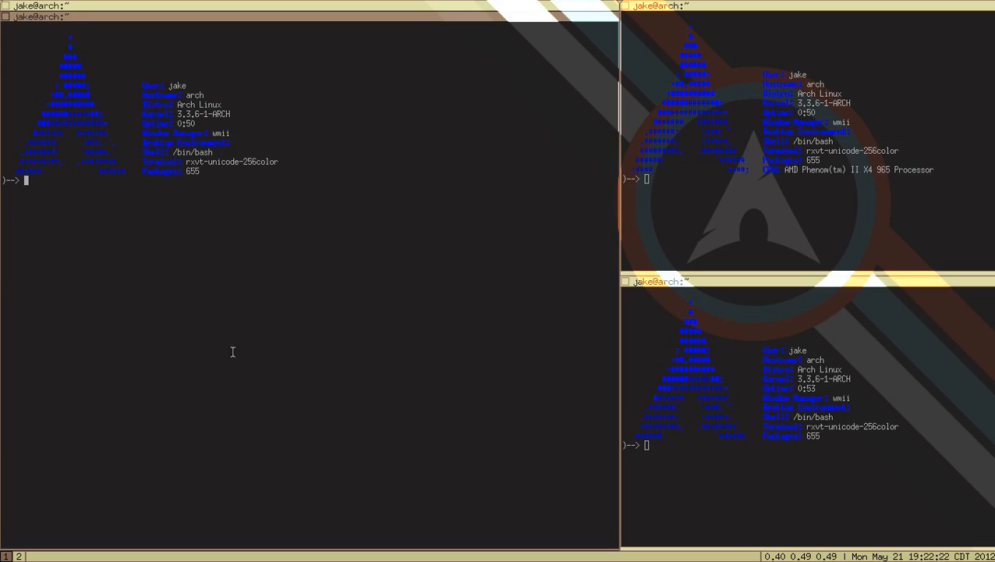
mouse_move(222, 315)
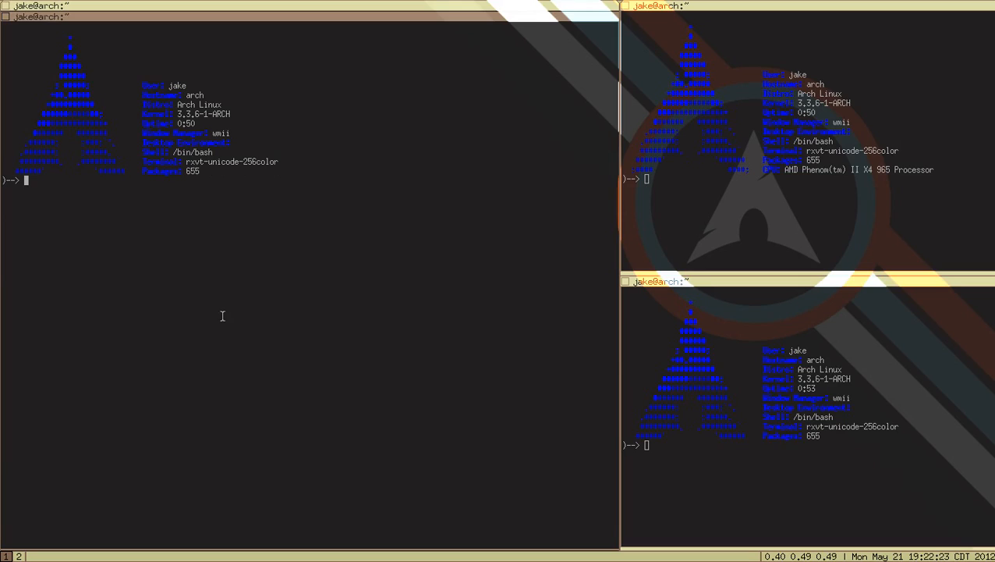
mouse_move(229, 323)
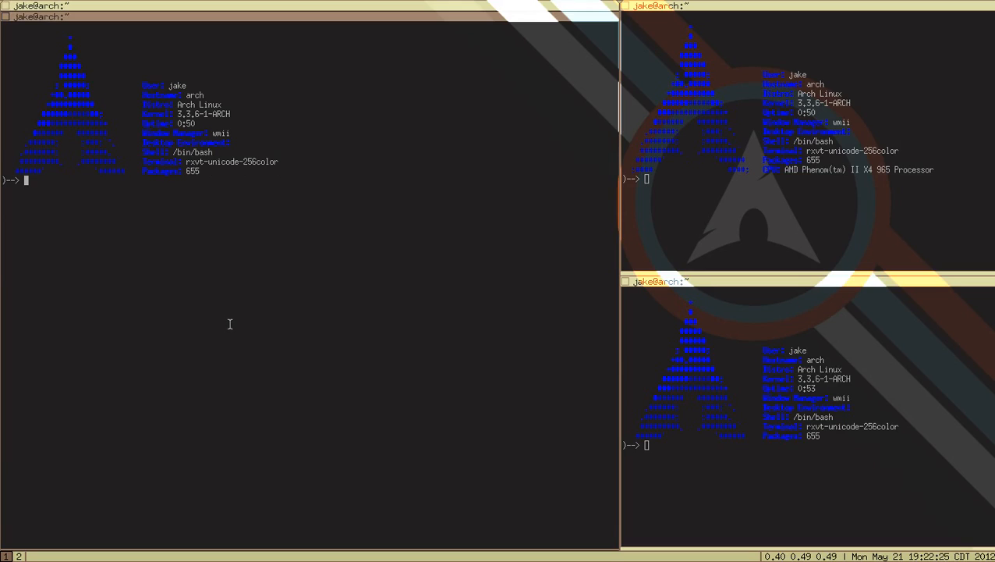
mouse_move(241, 327)
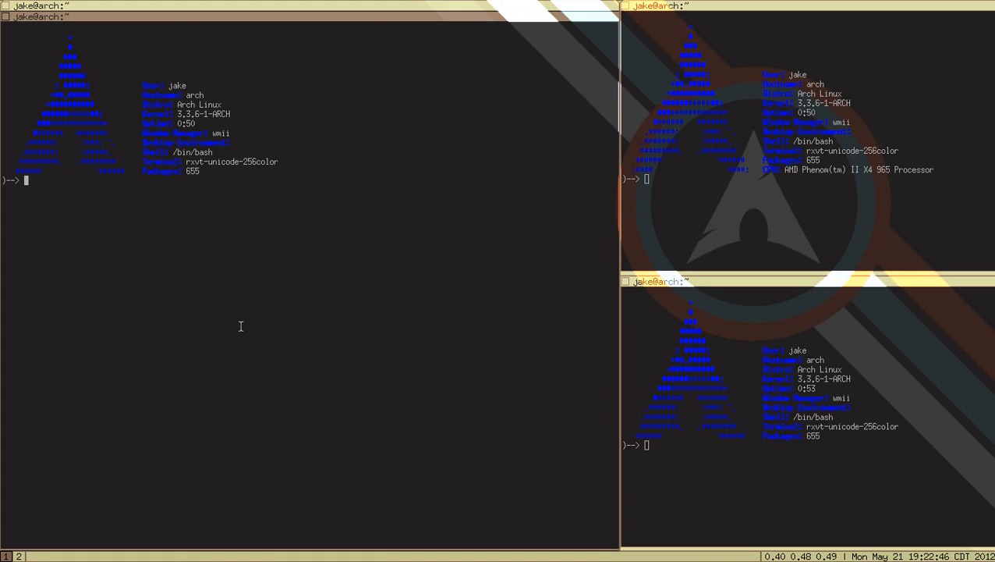
mouse_move(304, 264)
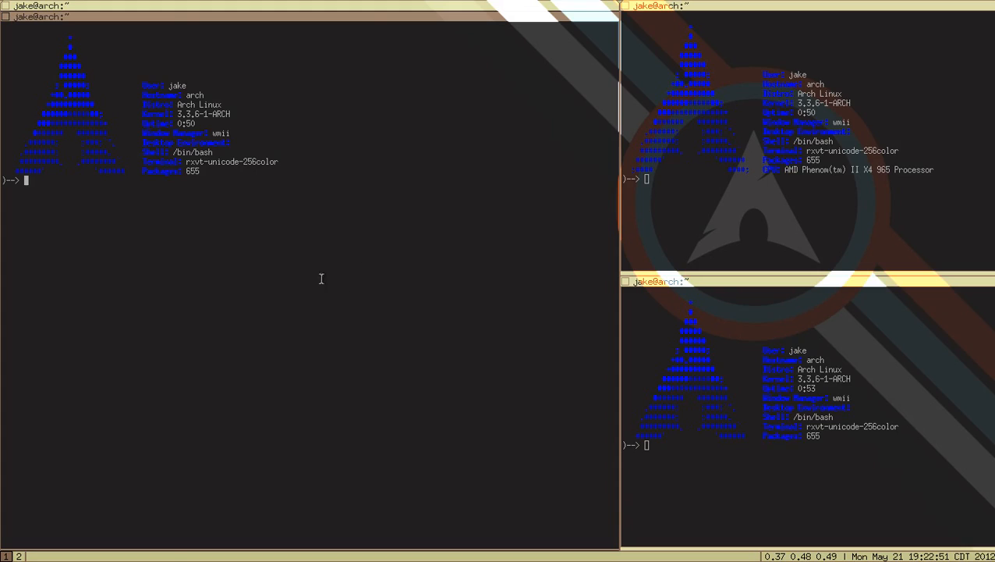
mouse_move(312, 274)
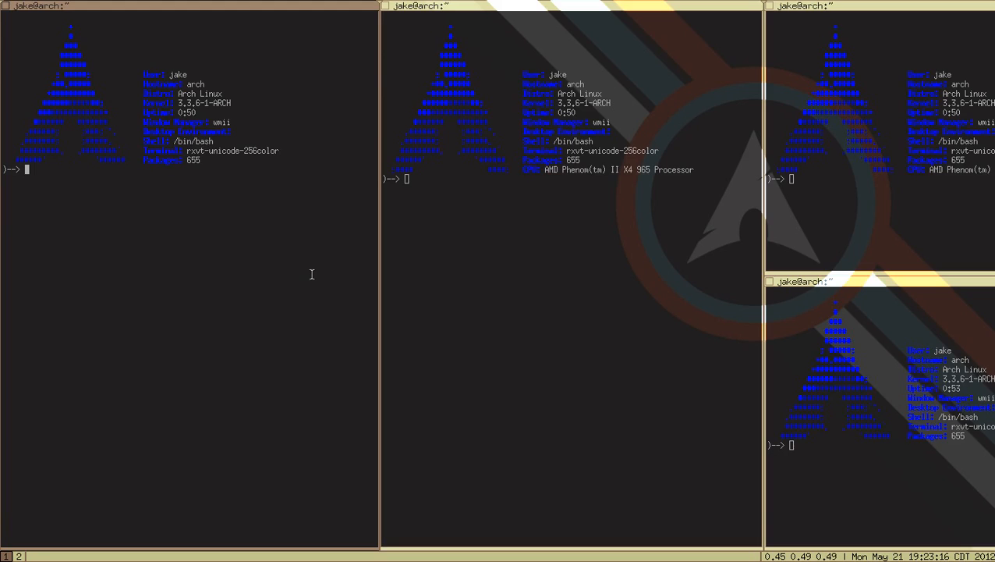
Press Enter while shuffling terminals between the left and right columns.
key("Return")
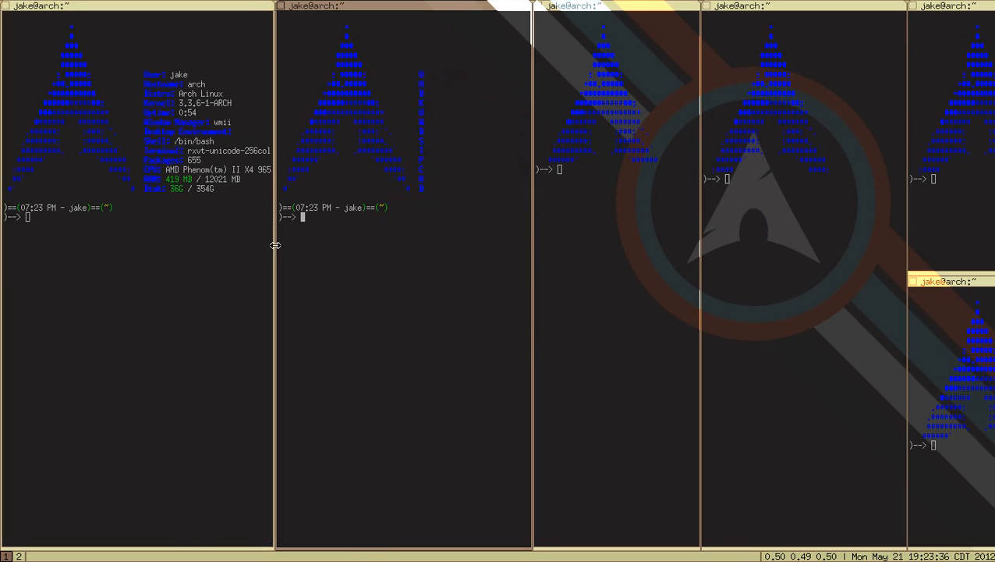
mouse_move(280, 252)
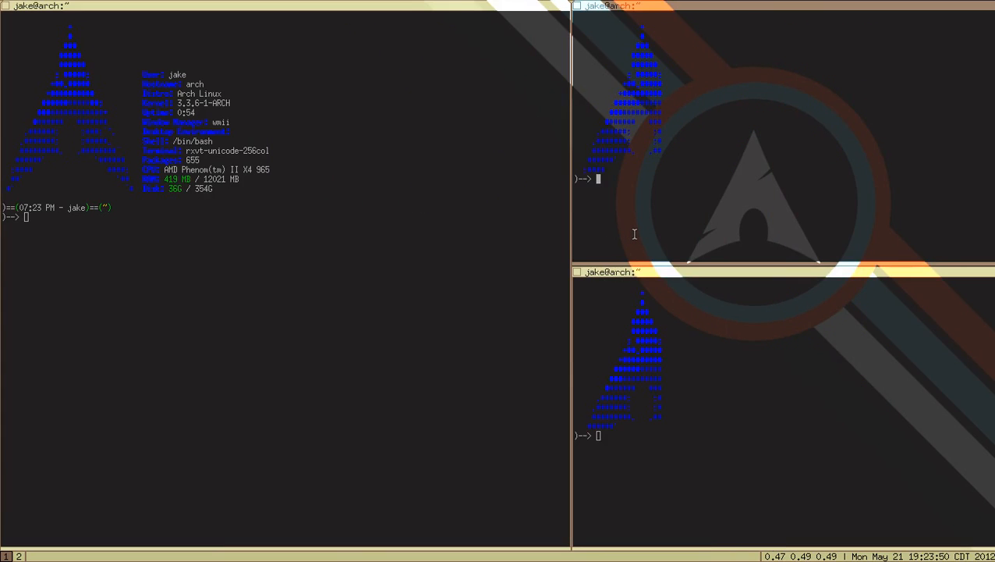
mouse_move(639, 245)
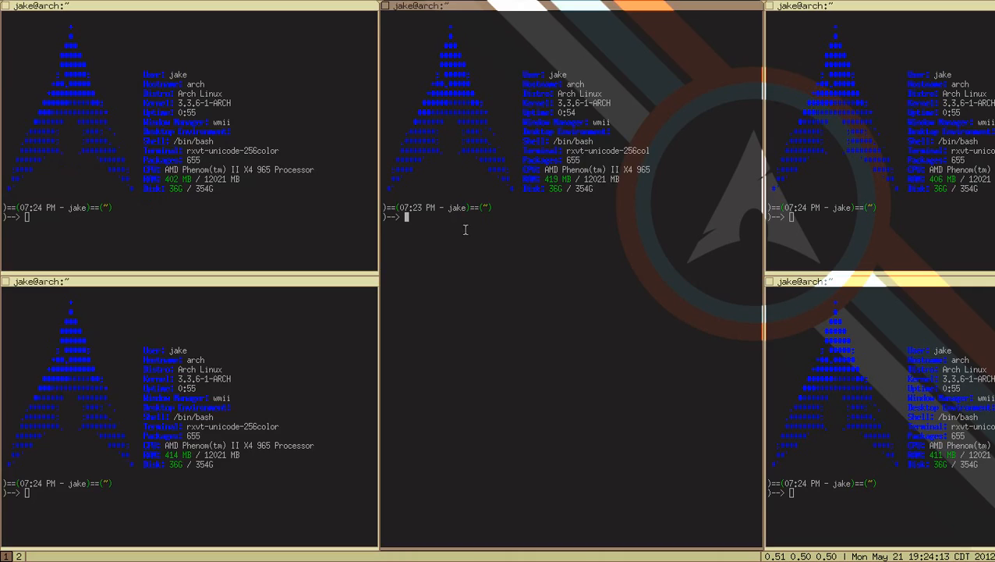
Clear the middle terminal's screen with the clear command.
type("clear")
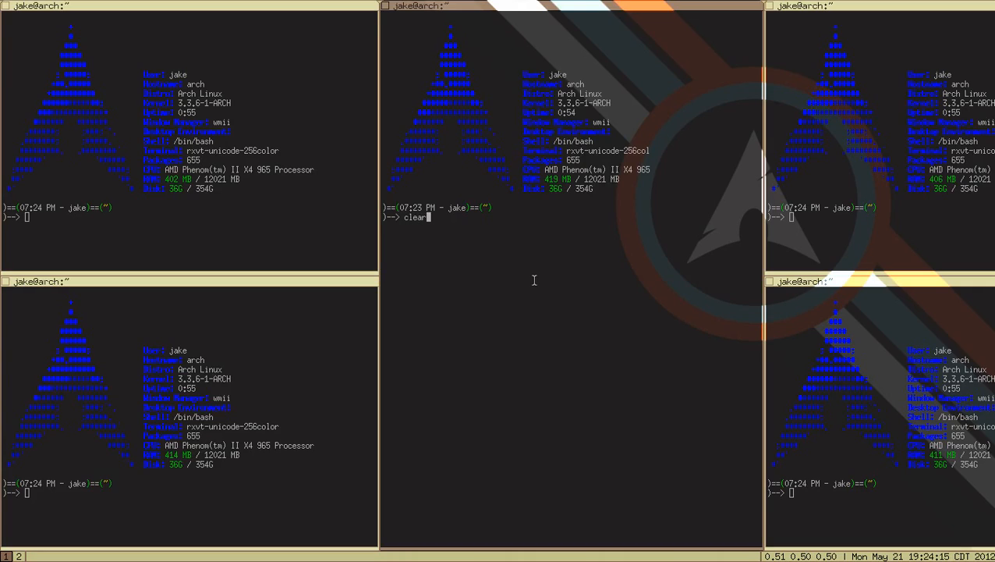
key("Return")
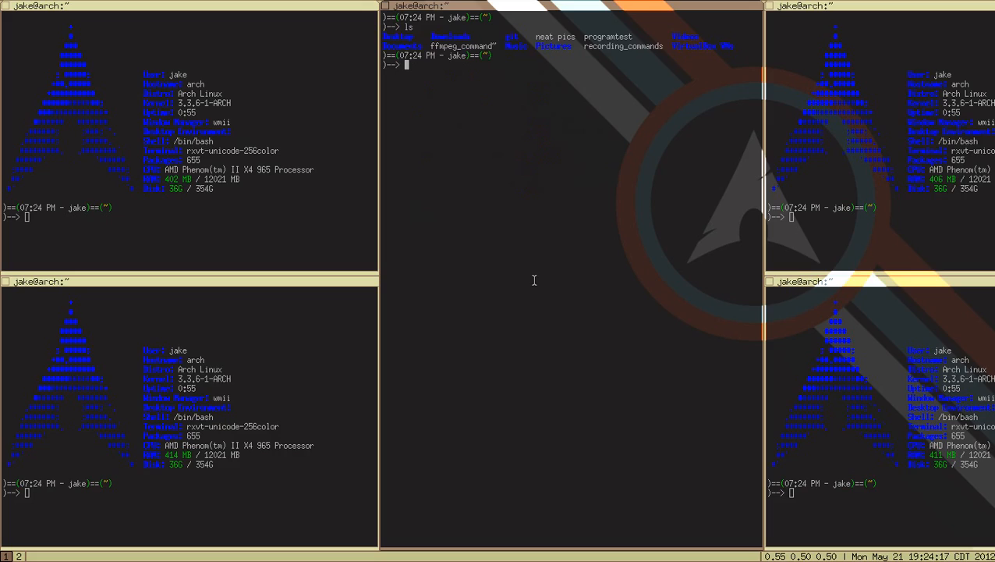